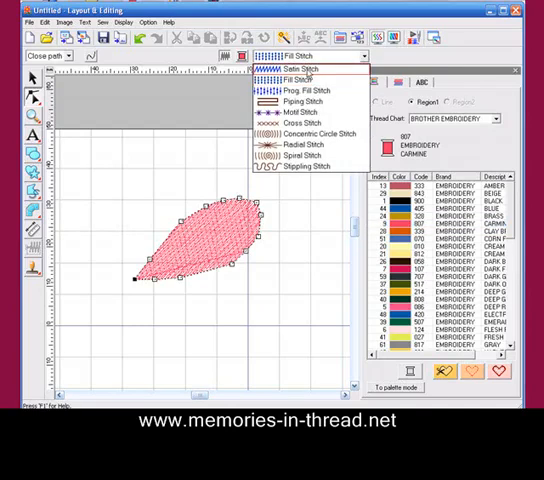
Step: Fill the pink petal region with Satin Stitch sew type
left_click(304, 68)
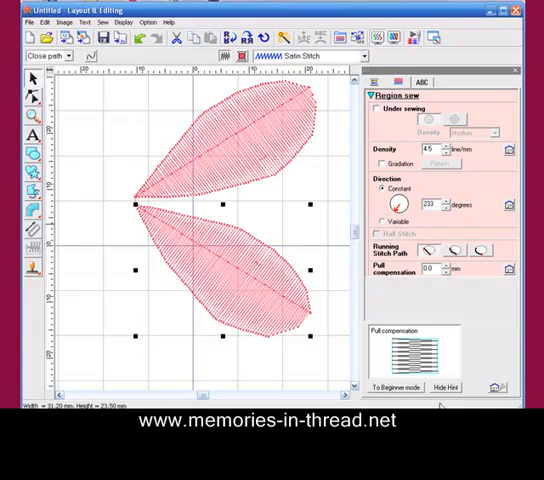
mouse_move(350, 258)
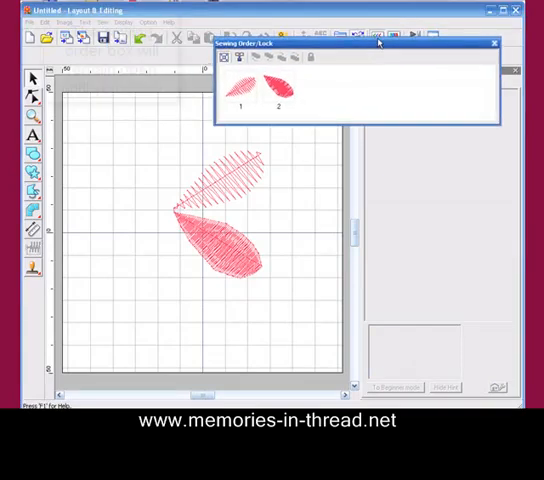
Step: In Sewing Order, pick each petal frame in turn and select the lower petal for editing
left_click(228, 48)
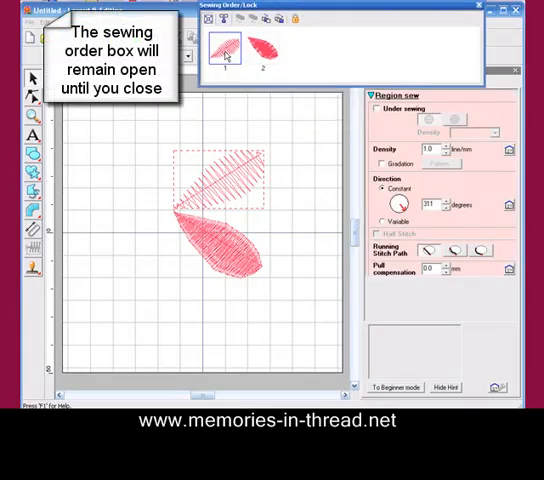
right_click(228, 44)
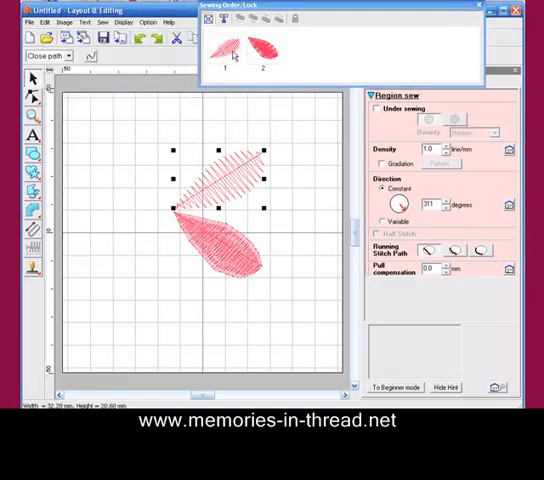
left_click(264, 48)
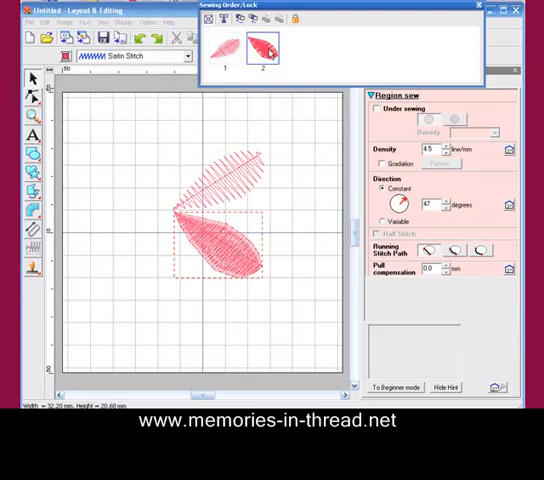
right_click(262, 50)
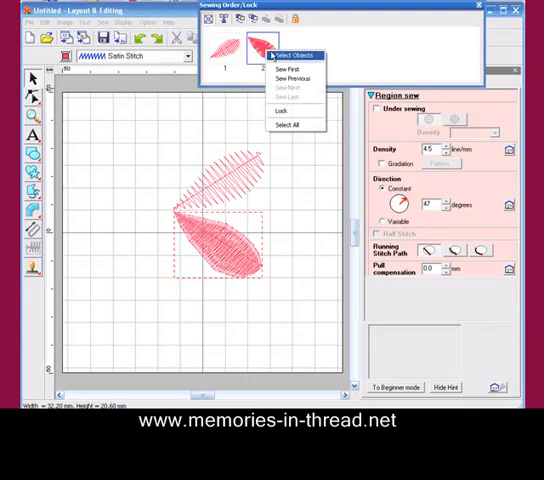
left_click(288, 54)
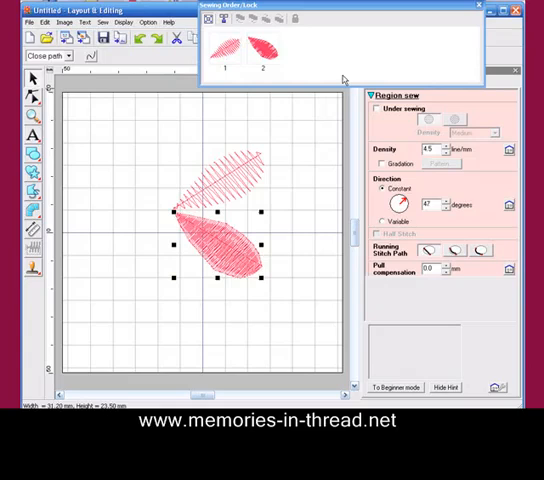
mouse_move(308, 84)
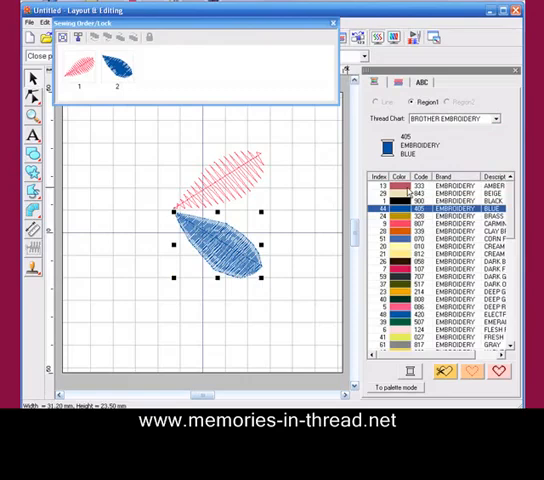
mouse_move(196, 96)
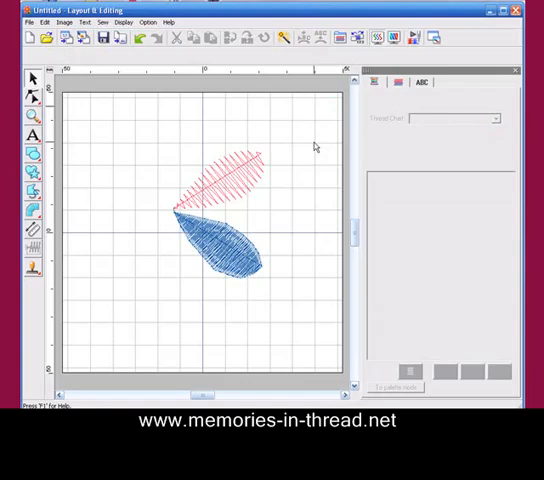
mouse_move(180, 150)
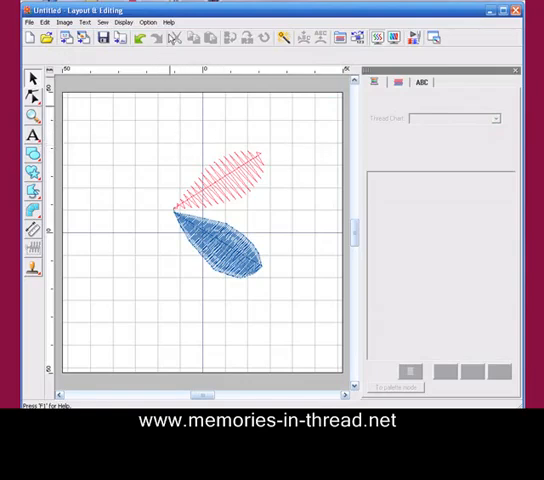
left_click(168, 22)
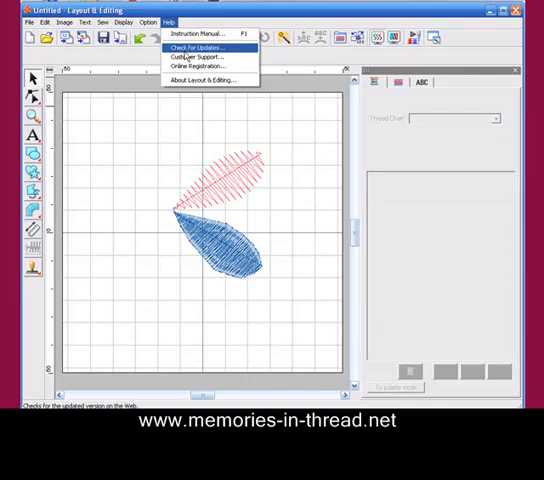
left_click(204, 78)
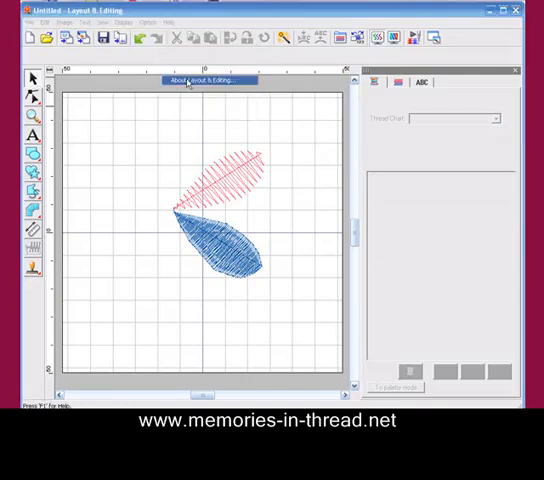
left_click(204, 80)
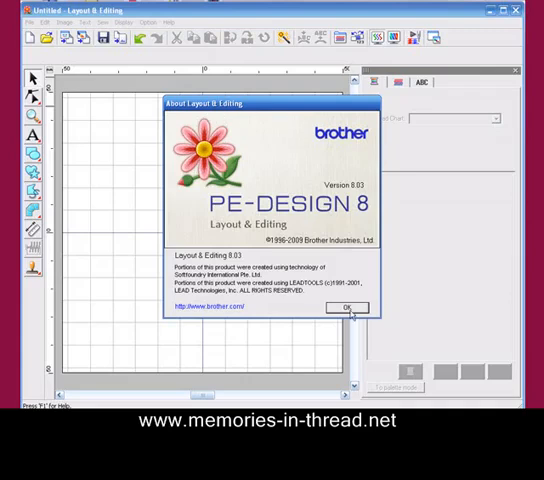
left_click(346, 308)
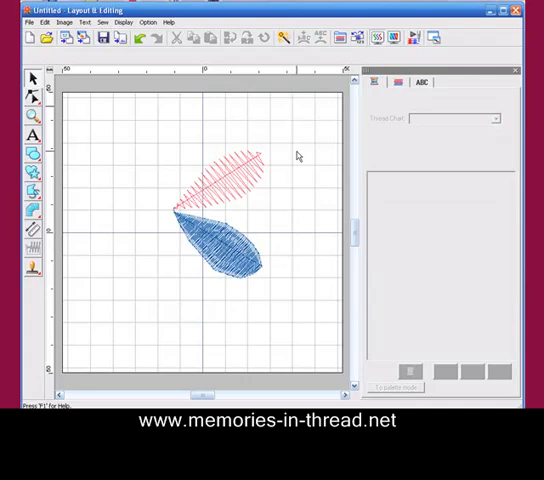
mouse_move(300, 152)
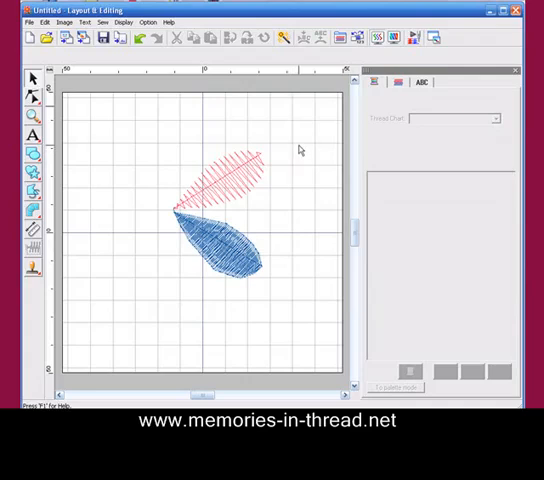